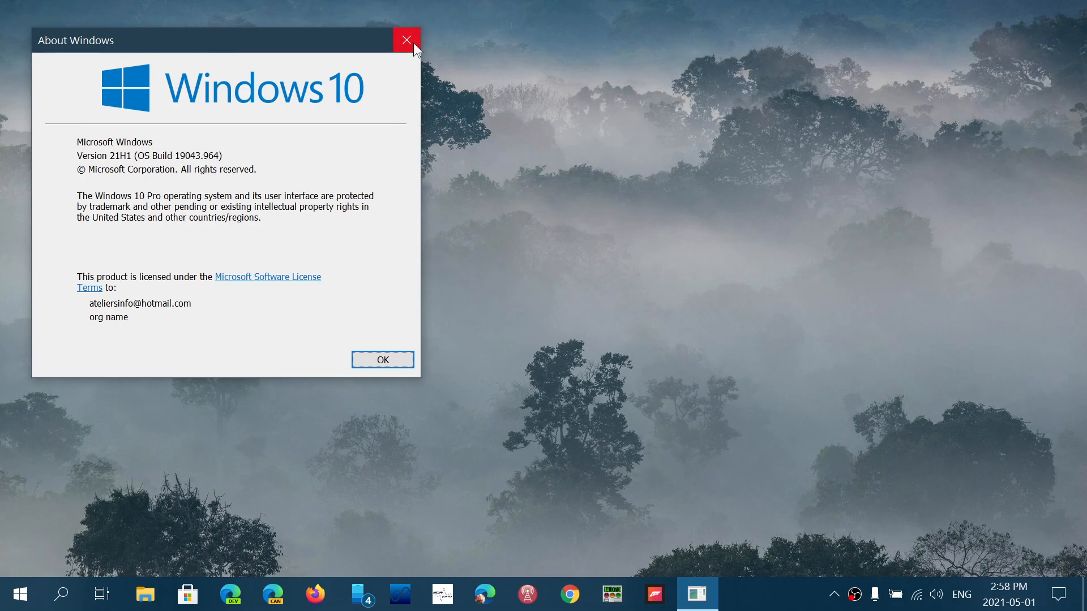
Close the About Windows box confirming version 21H1, build 19043.964.
click(407, 40)
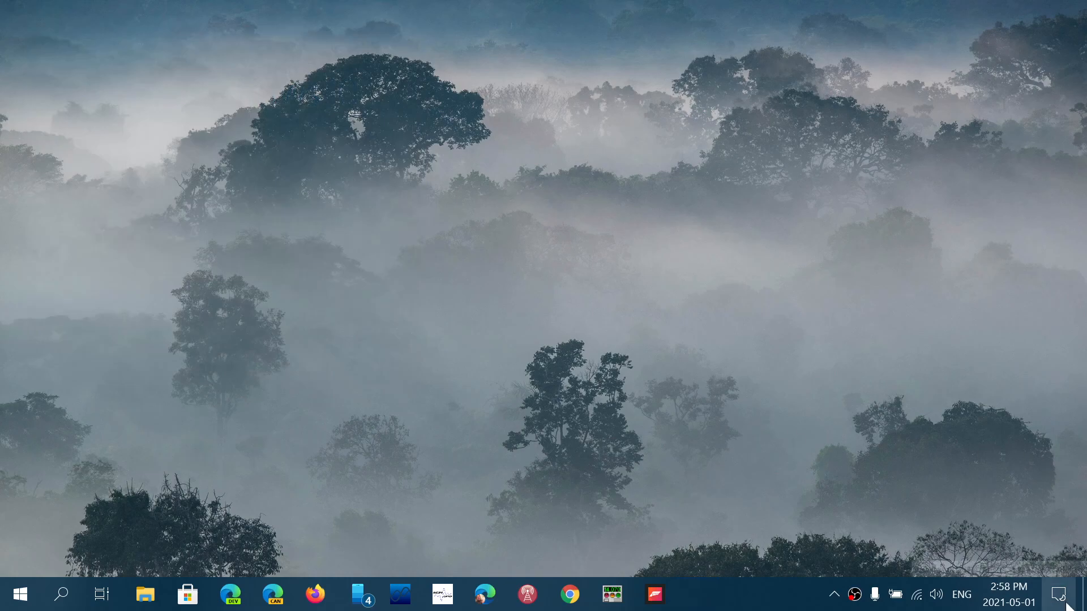
Go from Action Center through All settings and Update & Security to Windows Insider Program.
click(1059, 594)
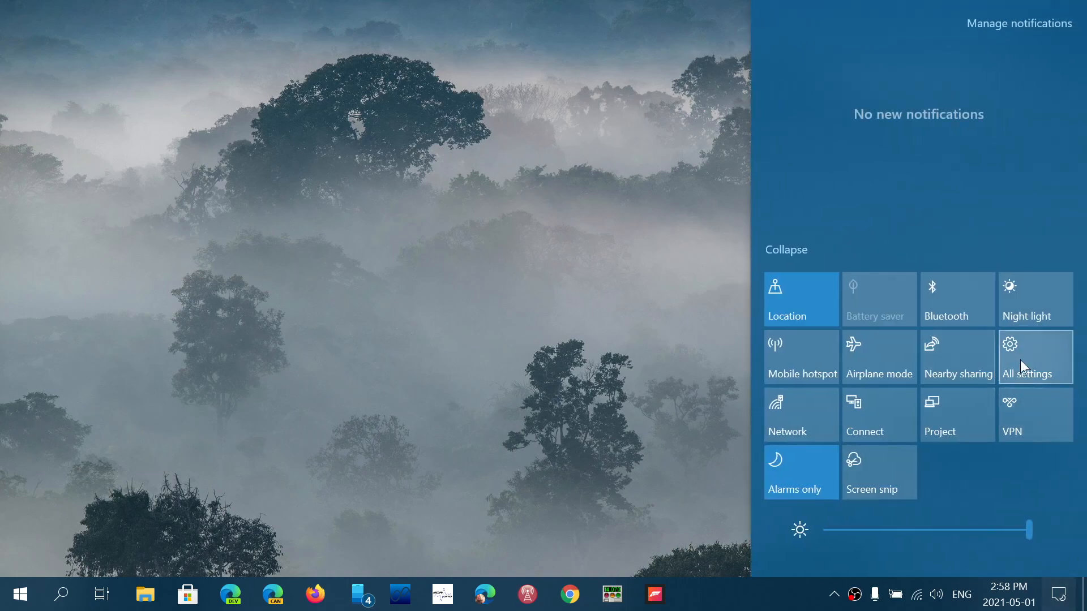
click(1026, 357)
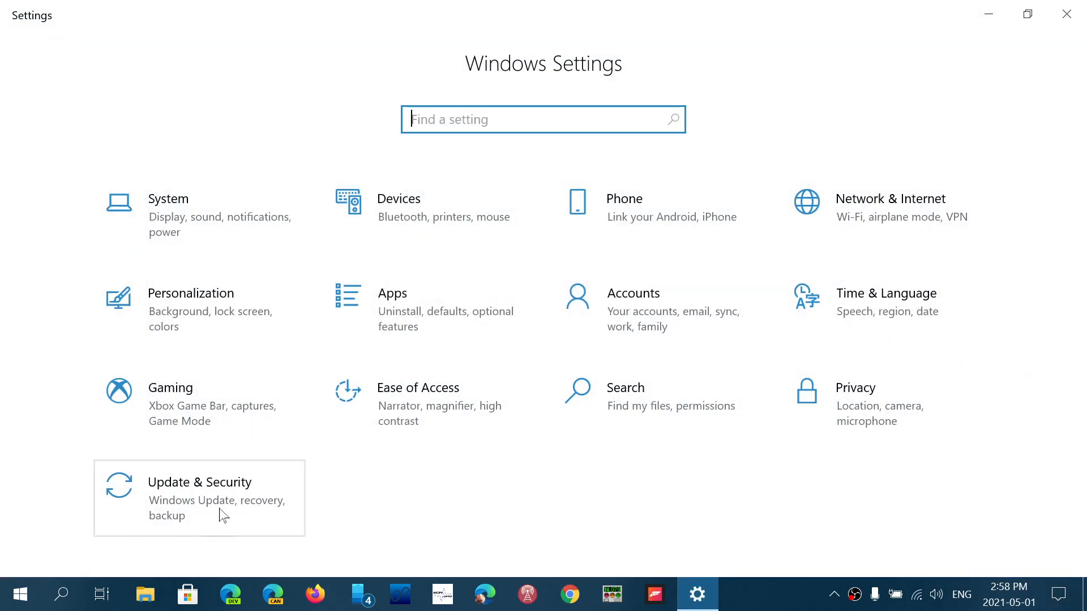
click(199, 497)
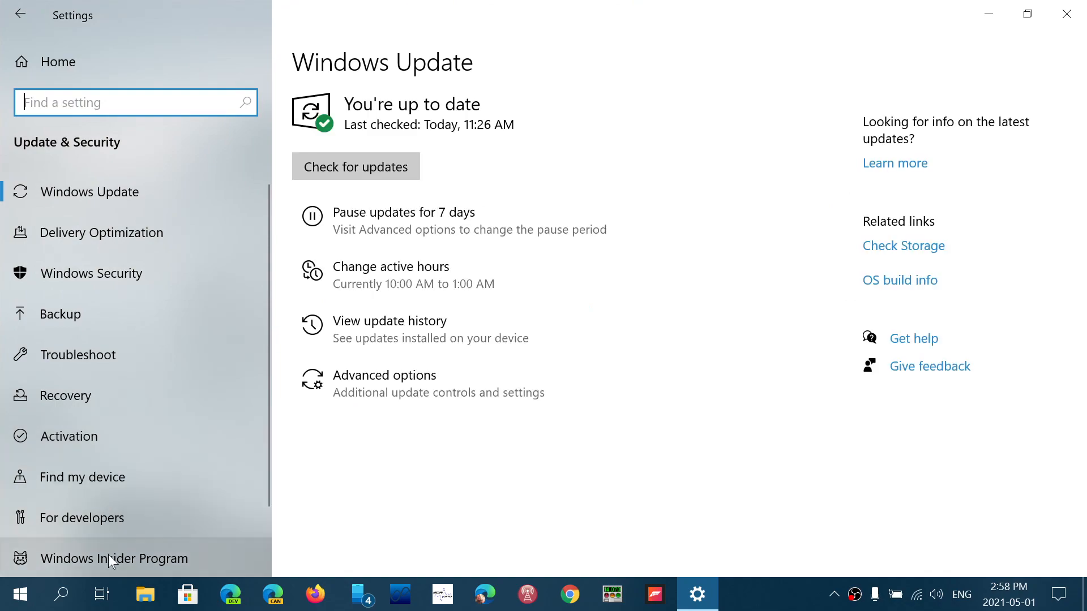
click(114, 559)
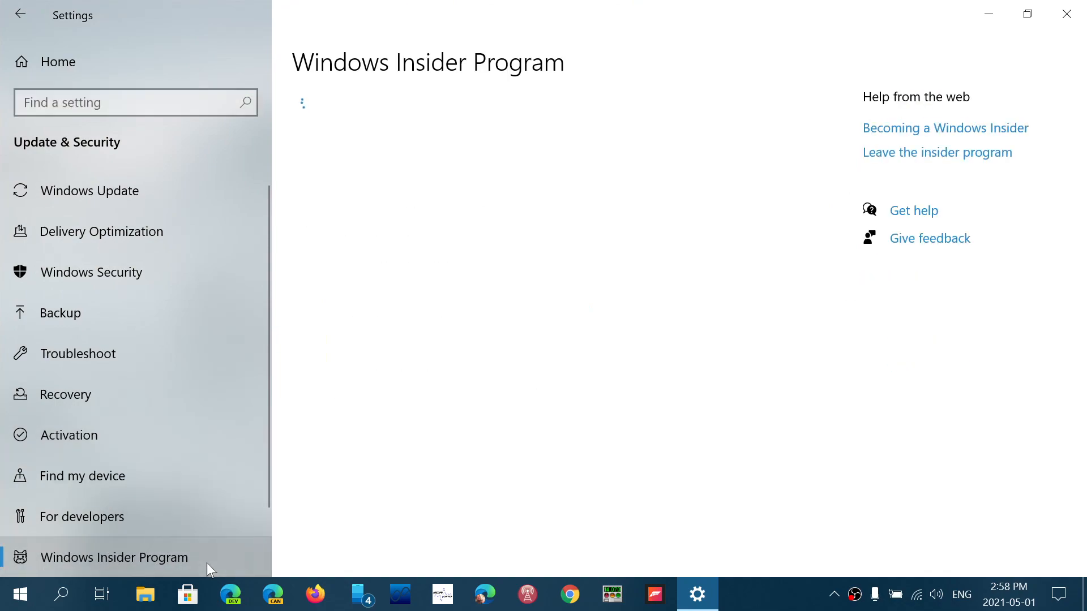
Select the Windows Insider Program entry again so the page loads, showing Beta Channel enrollment.
click(115, 557)
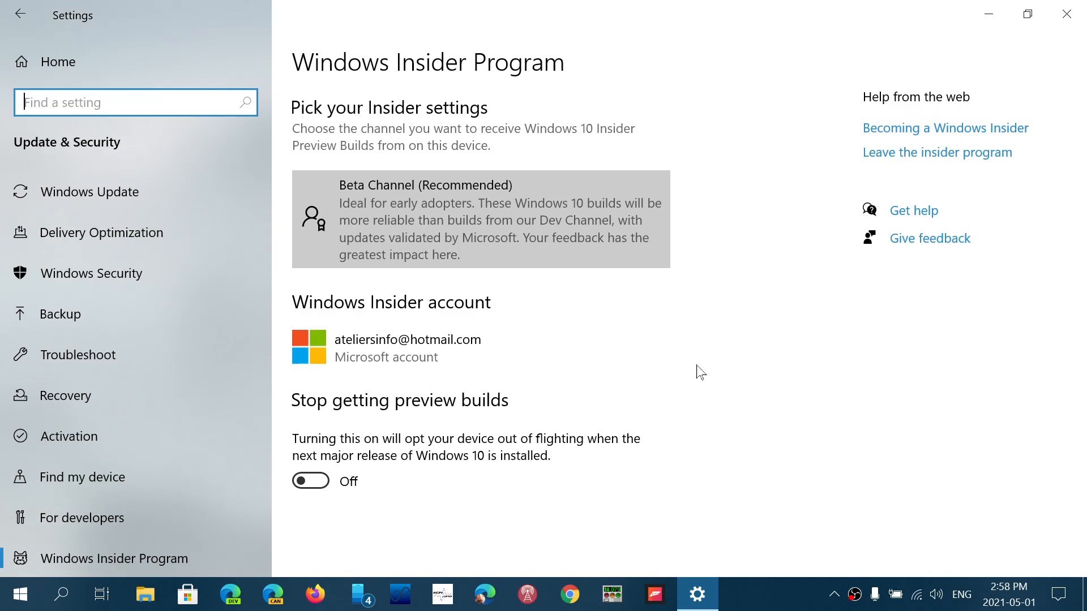
mouse_move(638, 407)
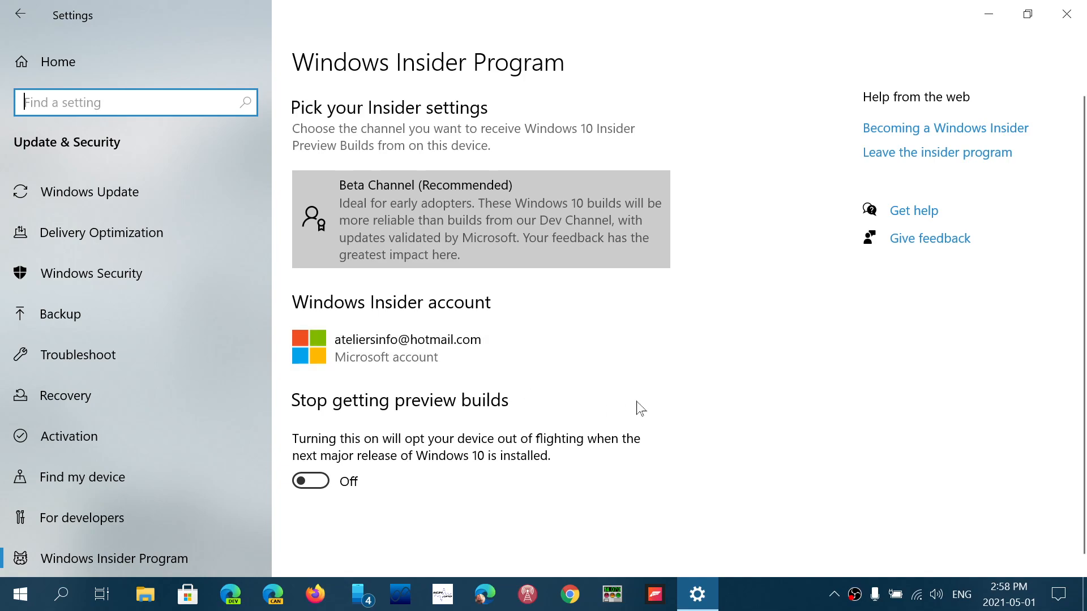
mouse_move(559, 292)
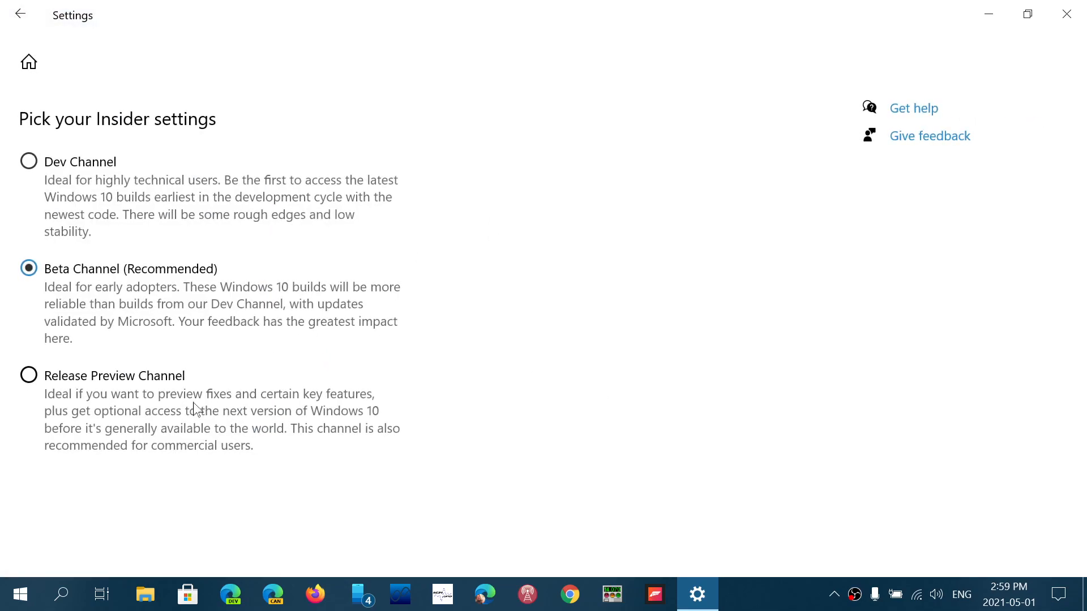
mouse_move(204, 398)
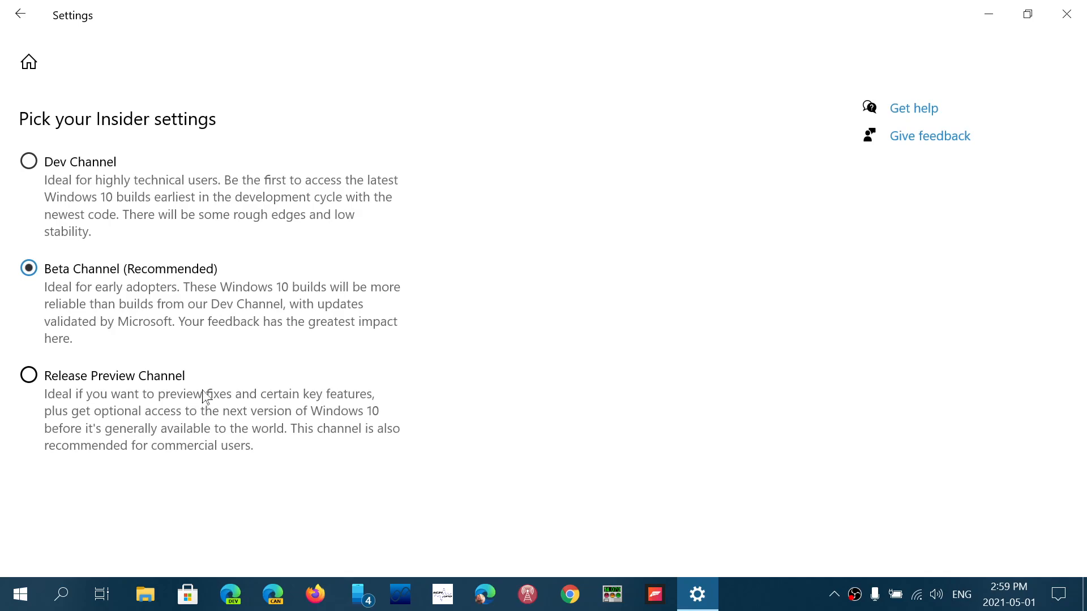
mouse_move(446, 430)
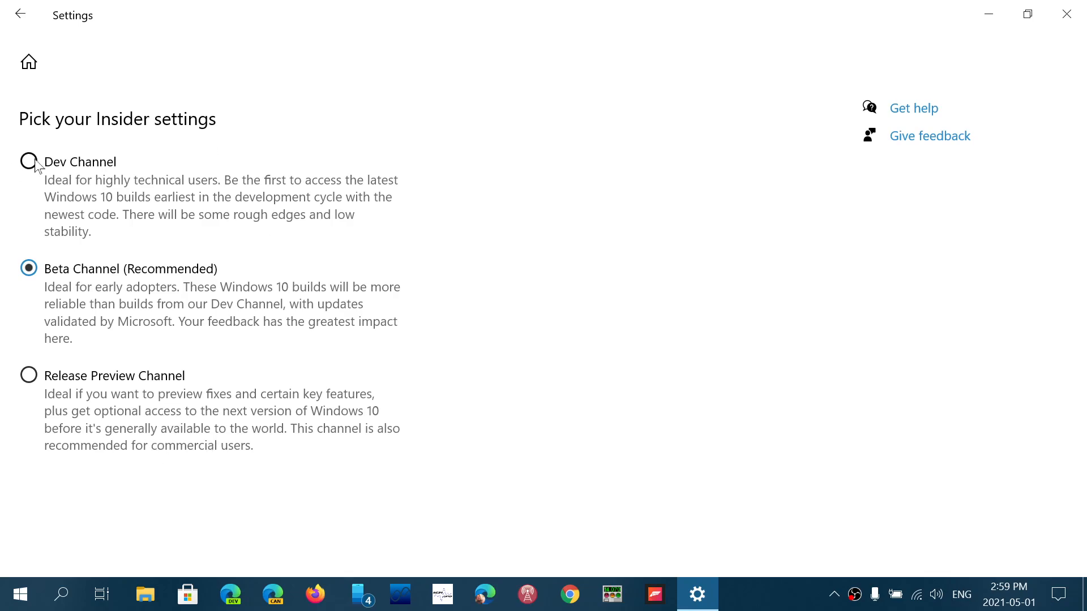
mouse_move(605, 466)
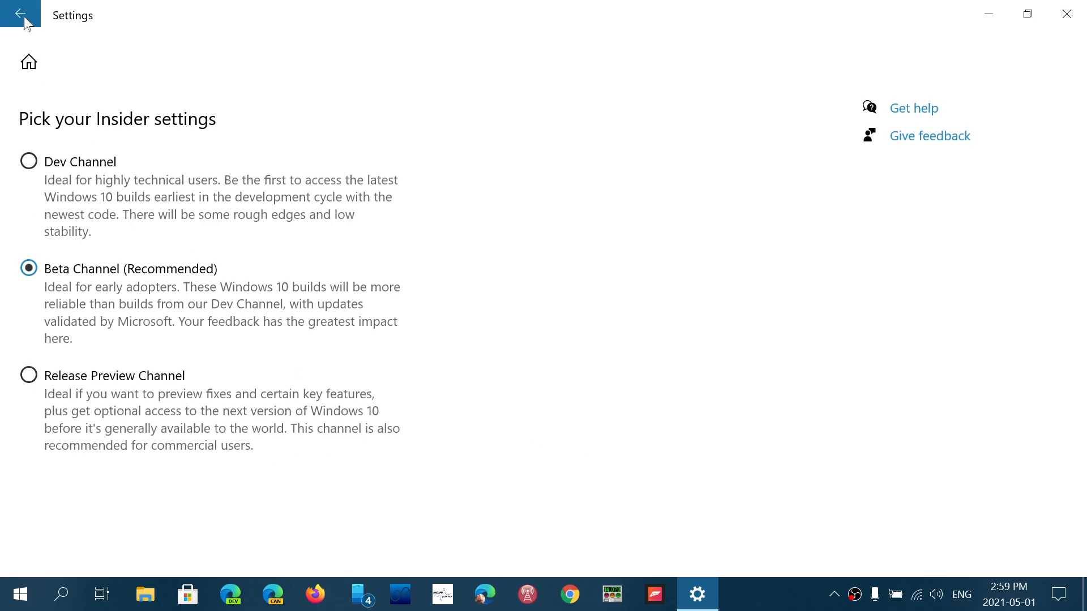
Return to the Insider overview and switch Stop getting preview builds to On.
click(21, 15)
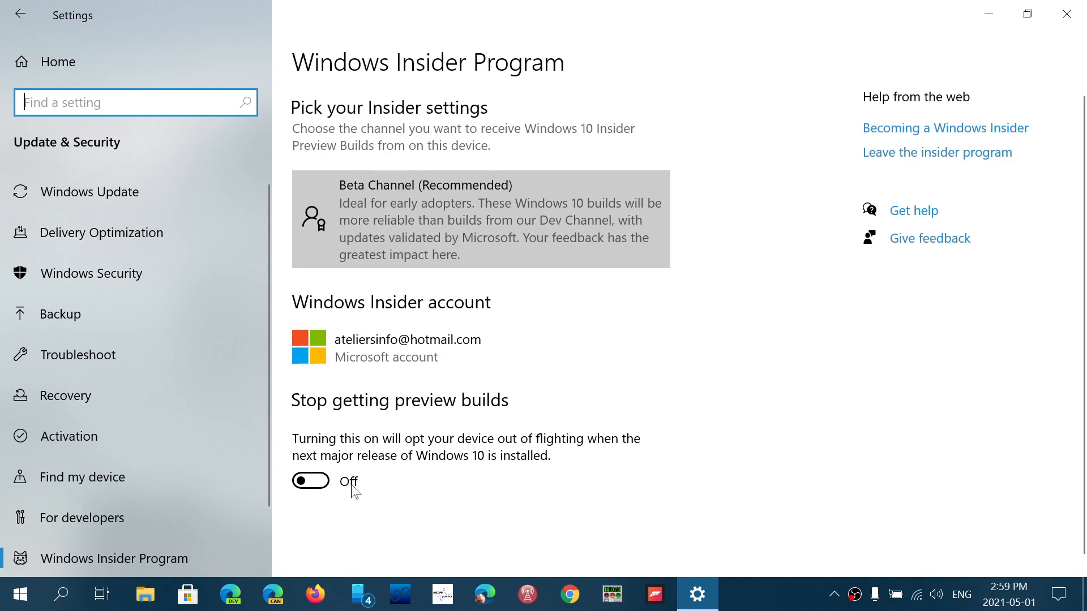
click(309, 481)
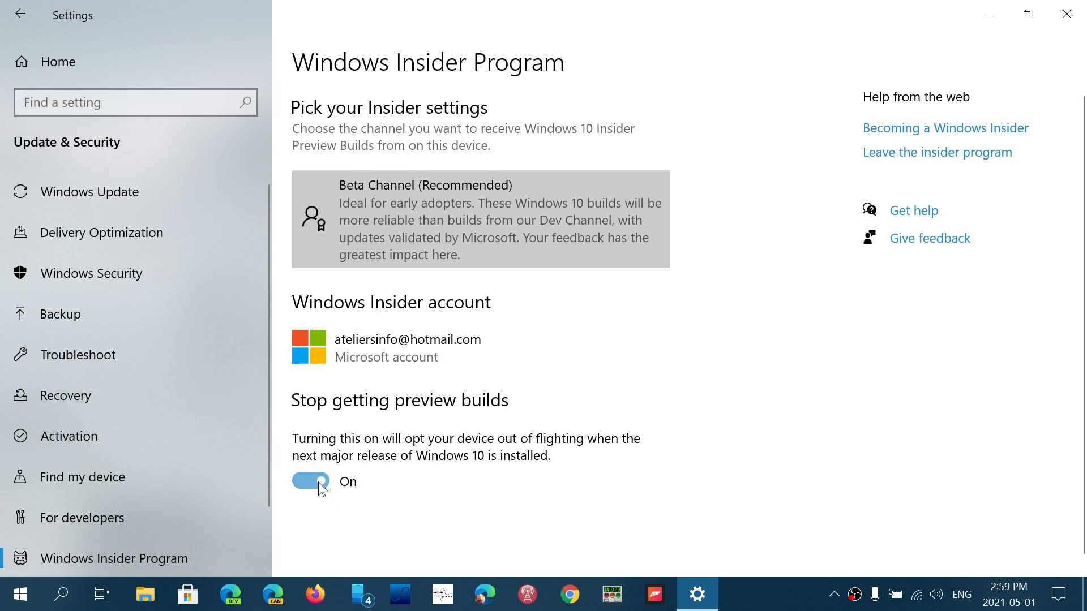
click(310, 481)
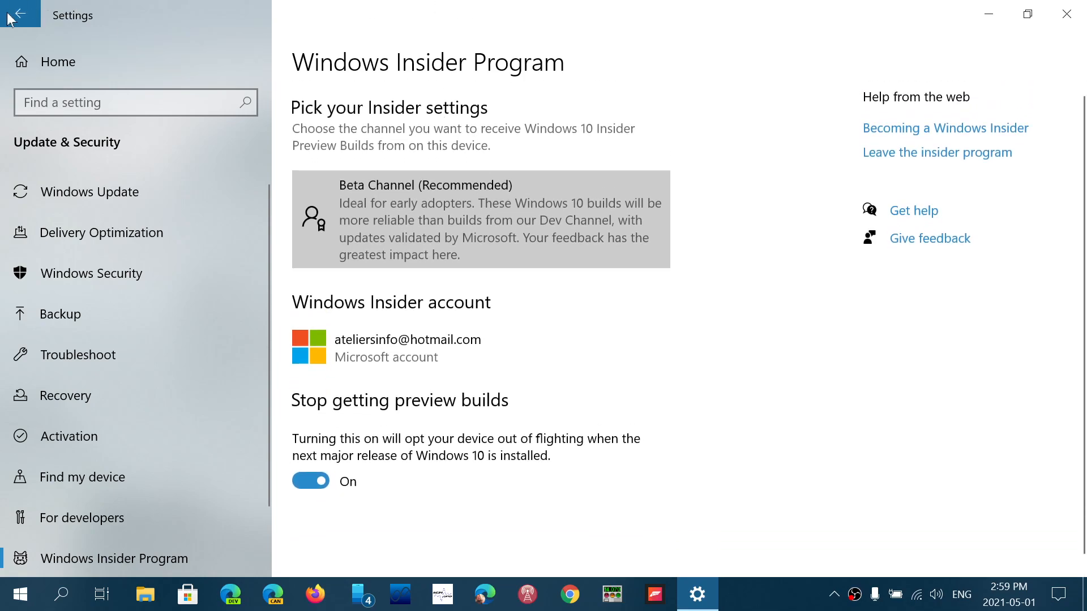
Reopen Windows Insider Program from Settings home to reveal the Restart now prompt.
click(20, 14)
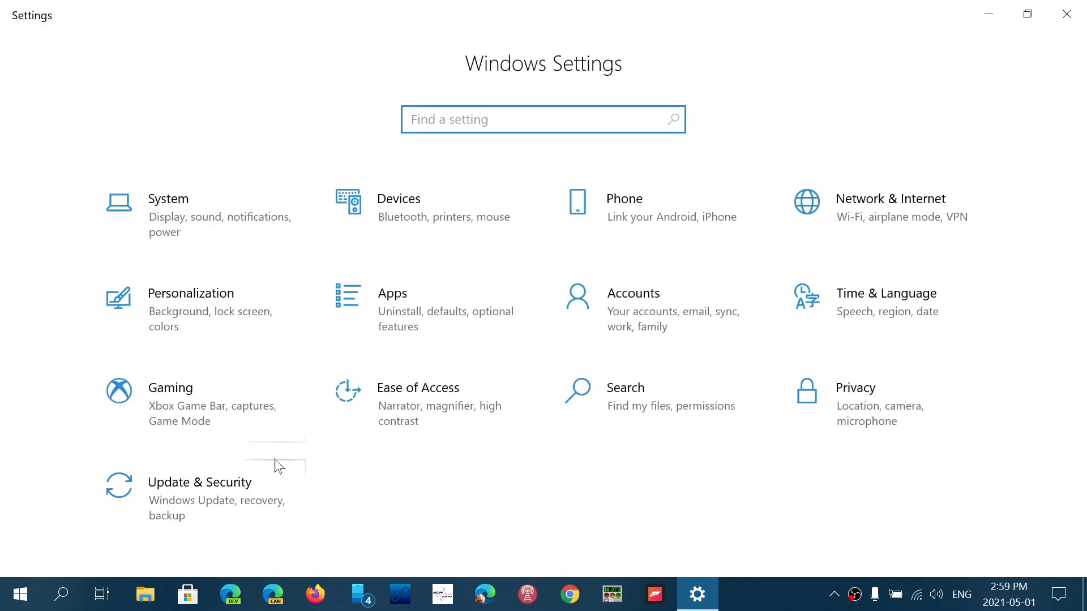
click(200, 483)
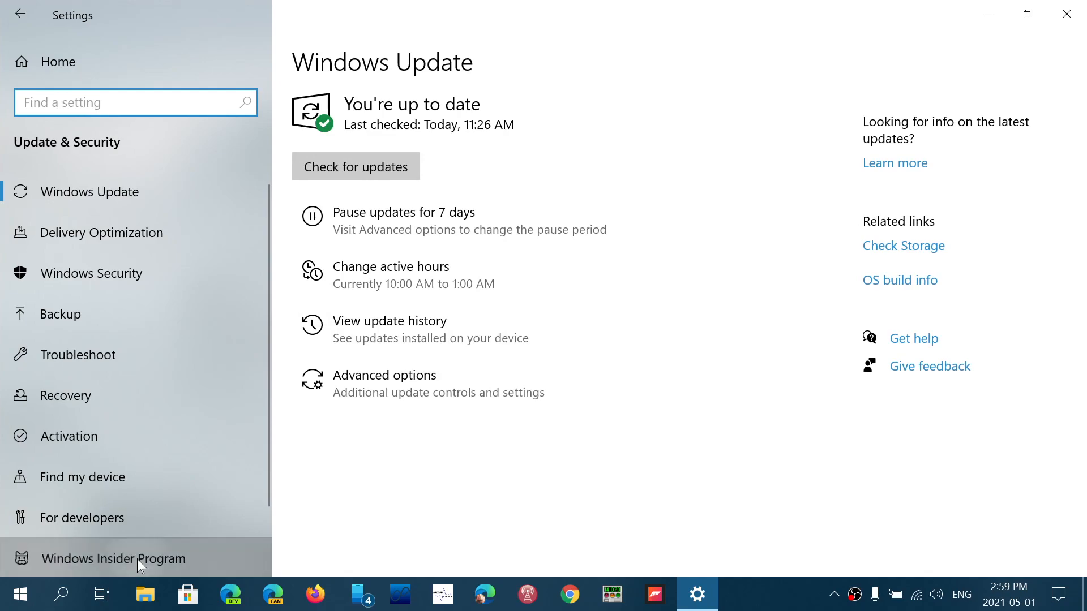
click(114, 558)
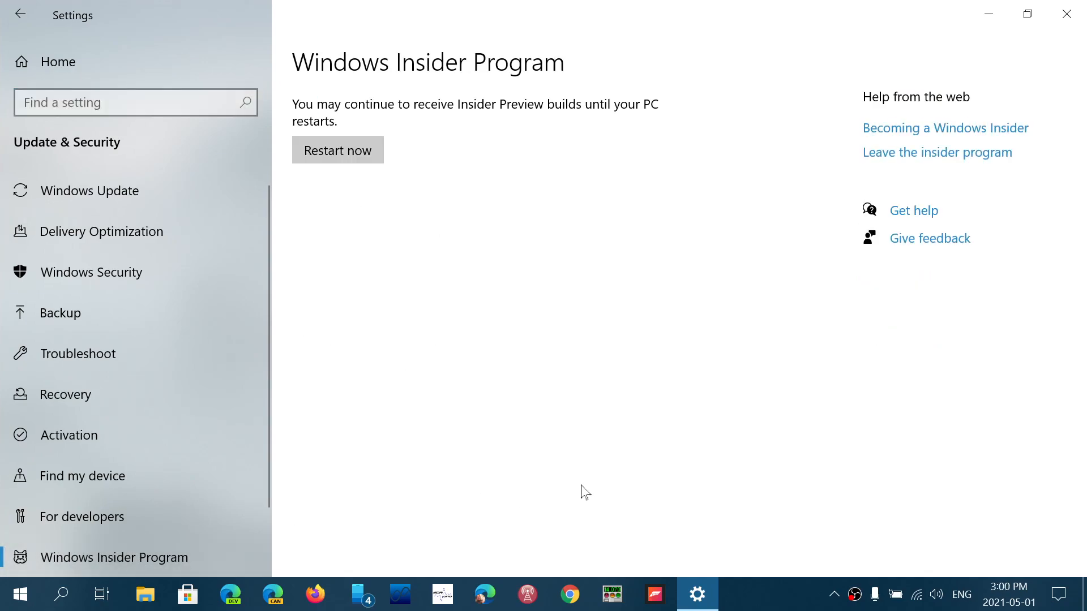
mouse_move(819, 523)
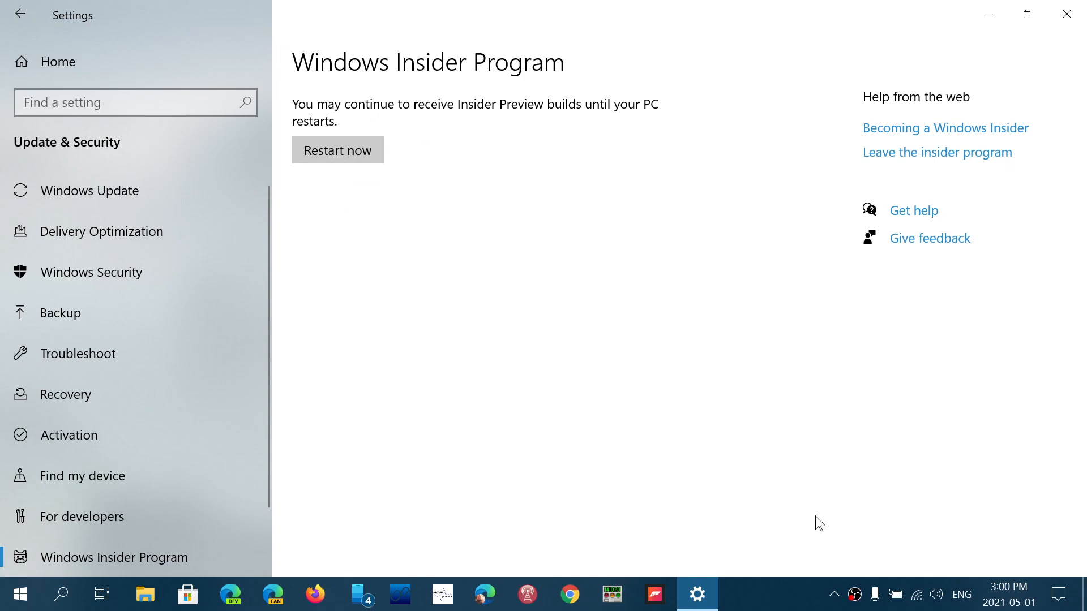